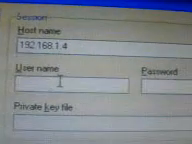
type("r")
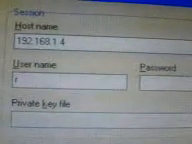